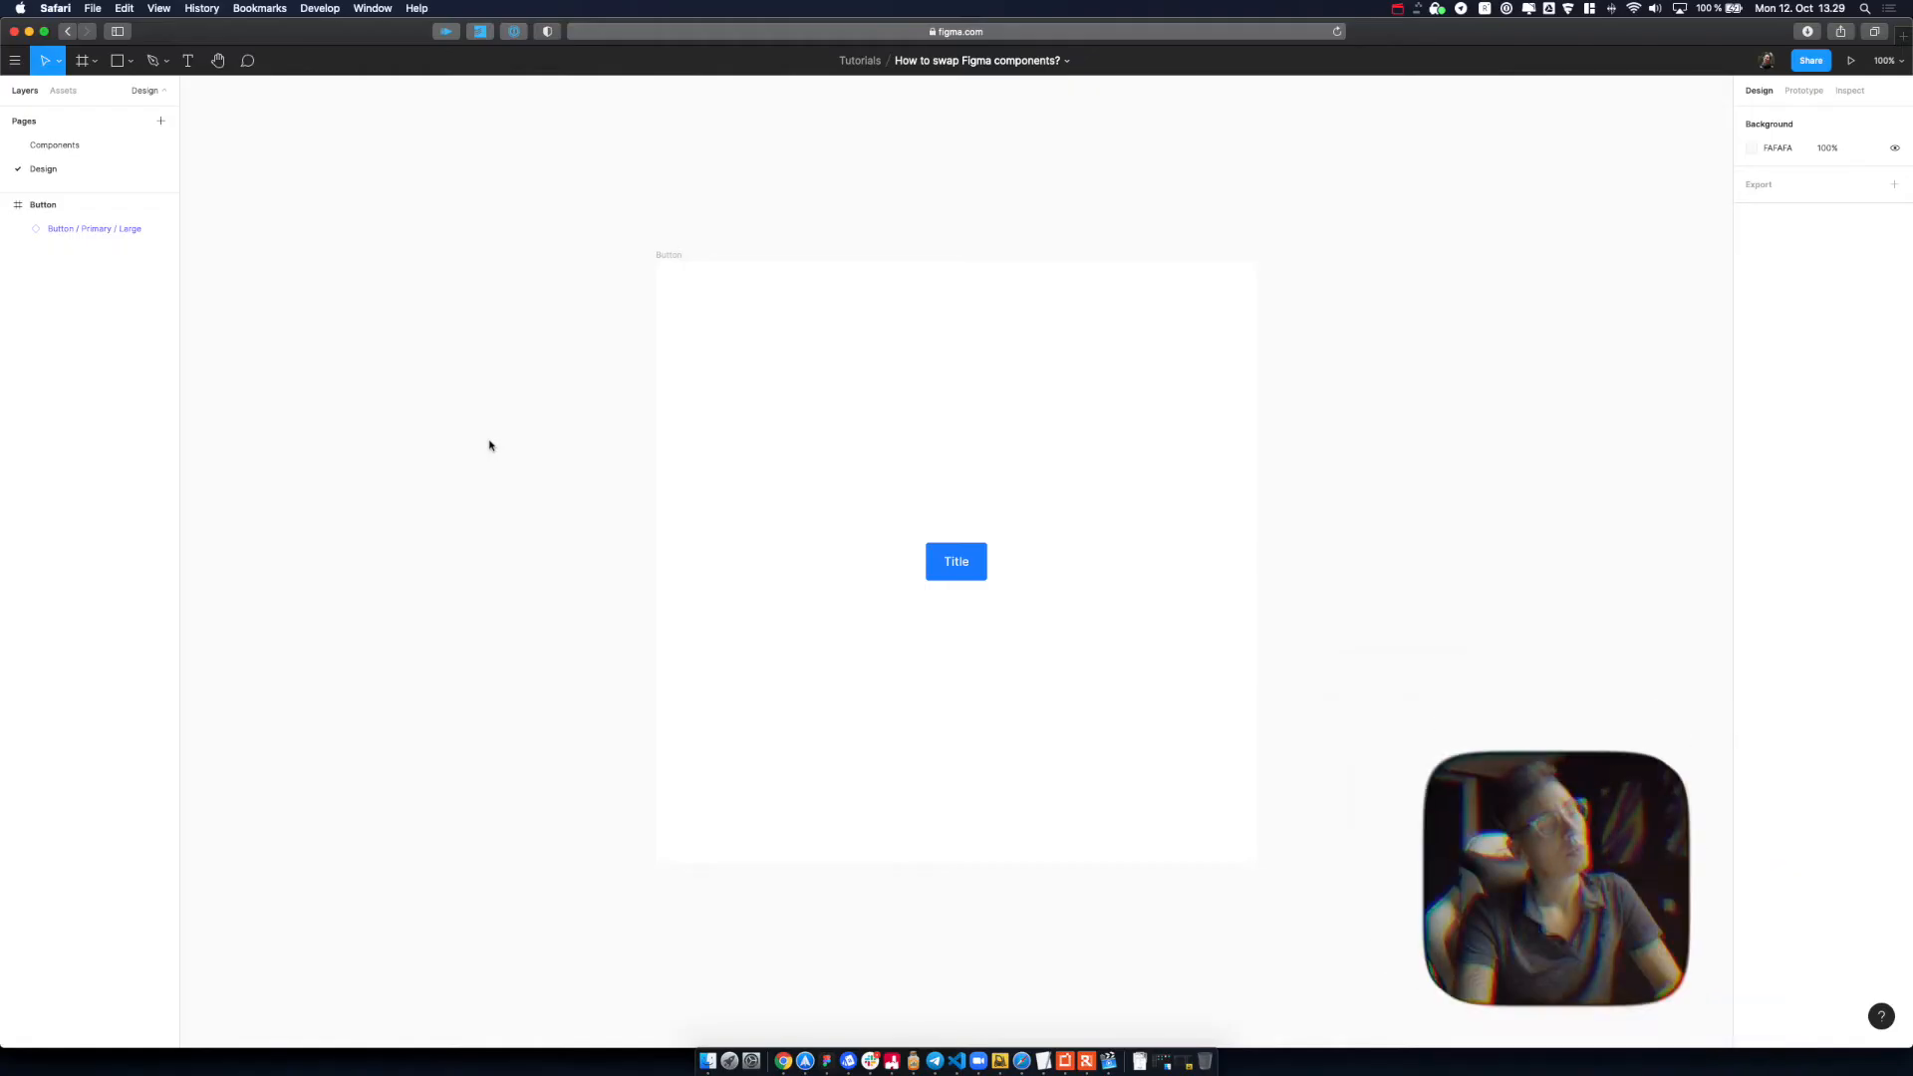
{"action": "mouse_move", "coordinate": [331, 134]}
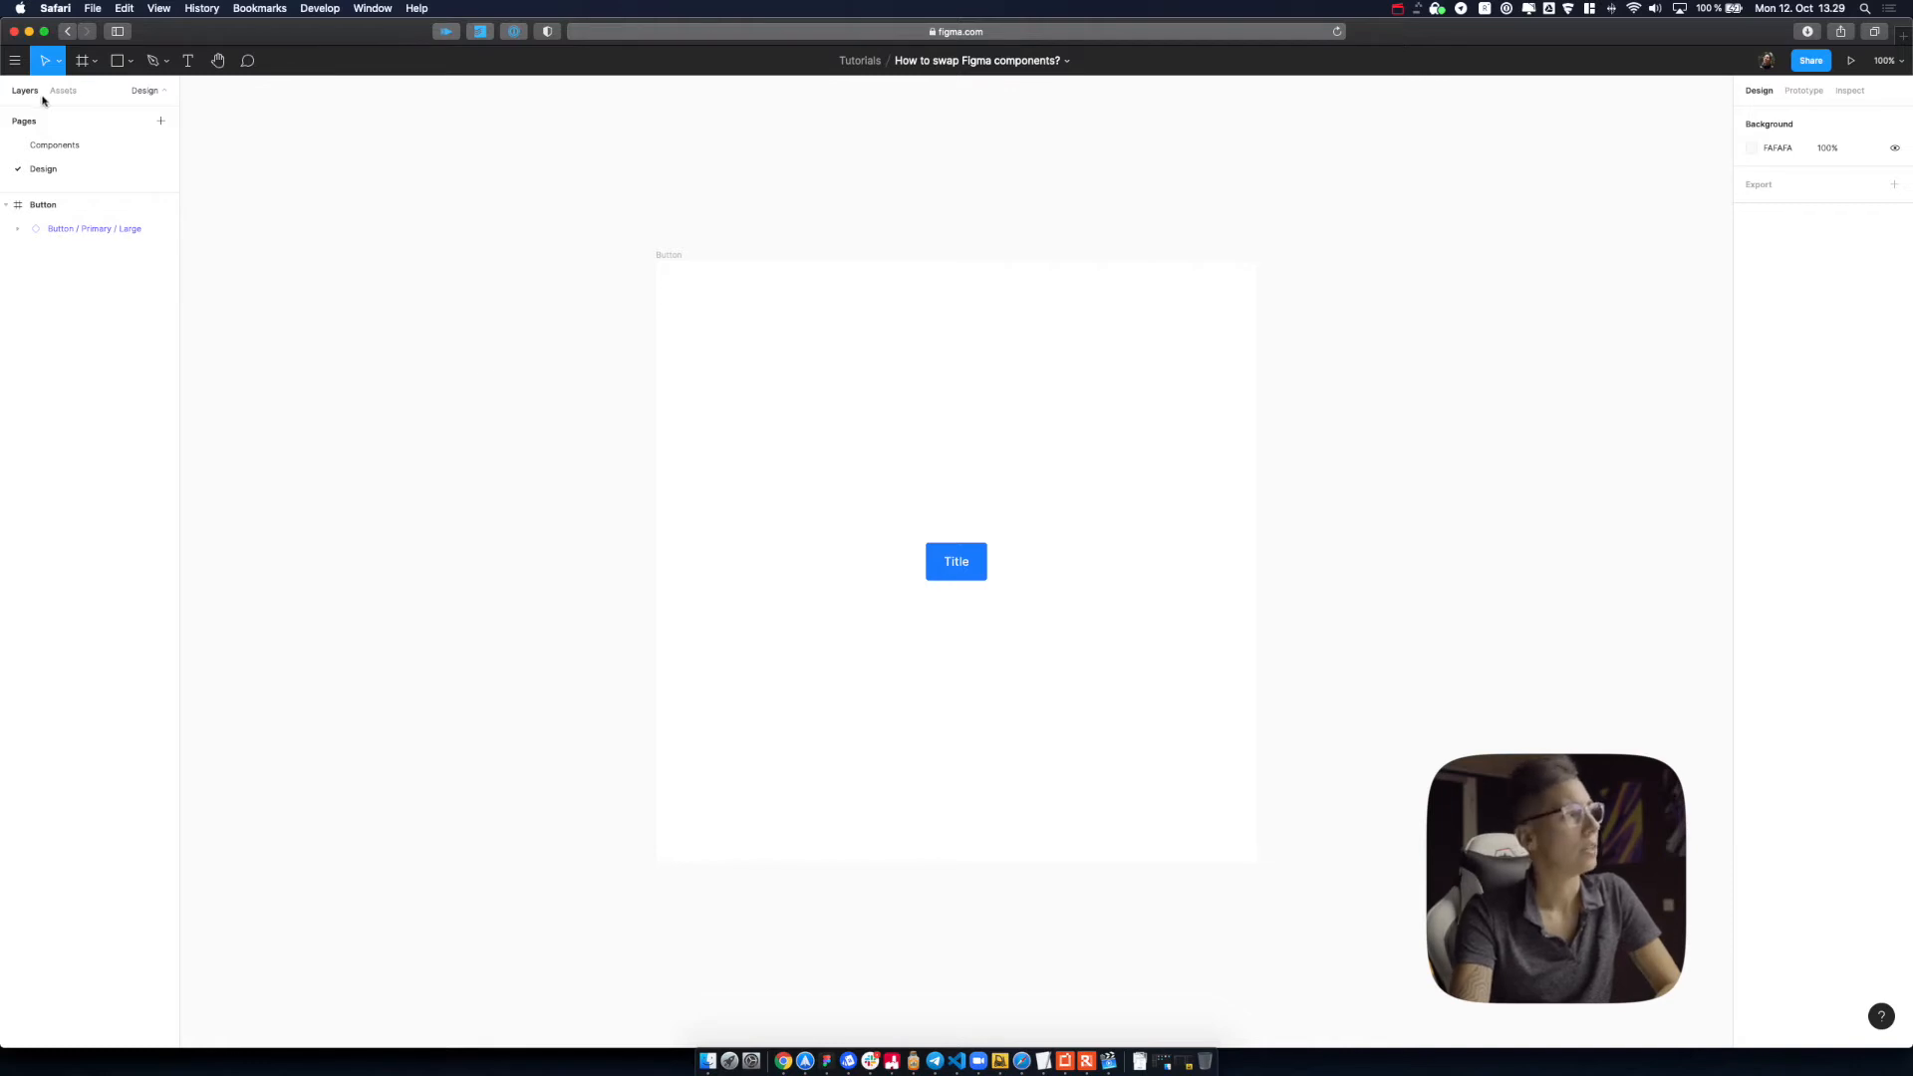
Show the file's local component assets in the Assets panel.
{"action": "left_click", "coordinate": [62, 90]}
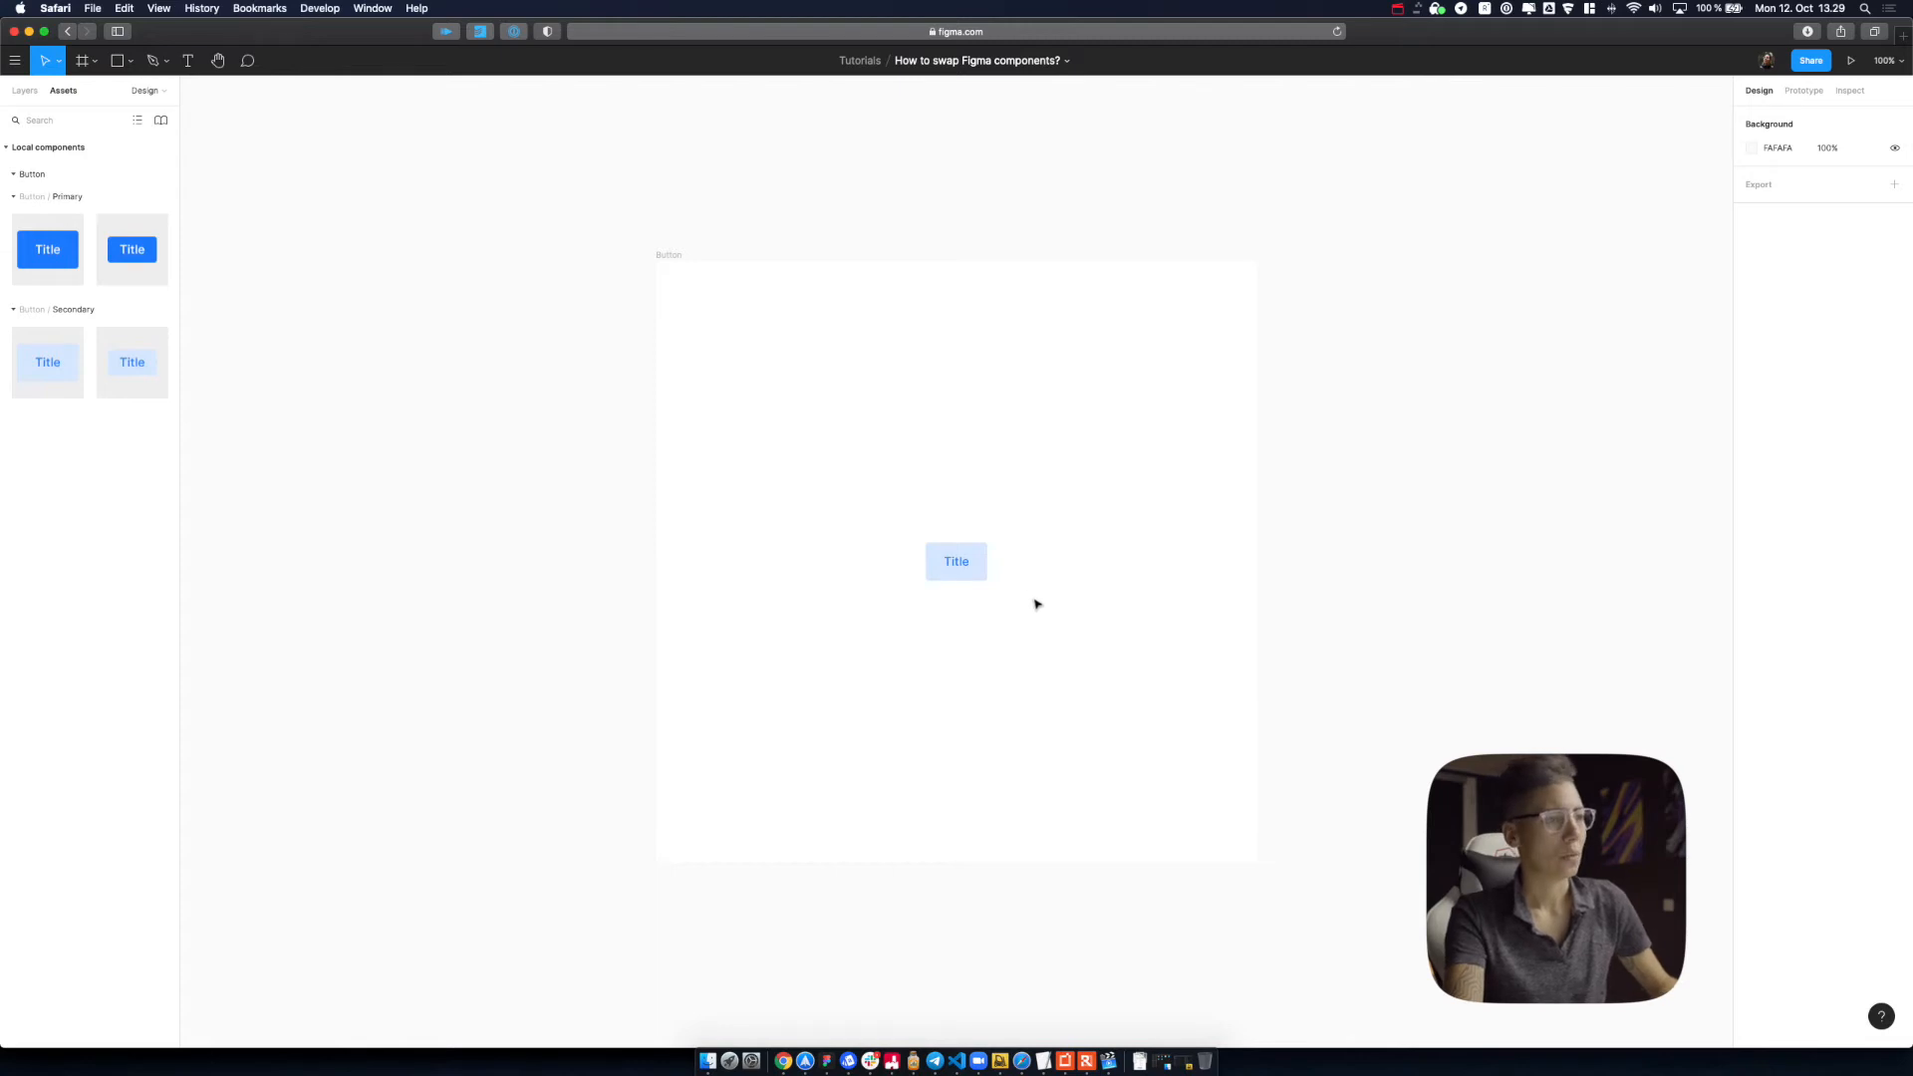
Bring up the context menu for the swapped button instance.
{"action": "right_click", "coordinate": [957, 563]}
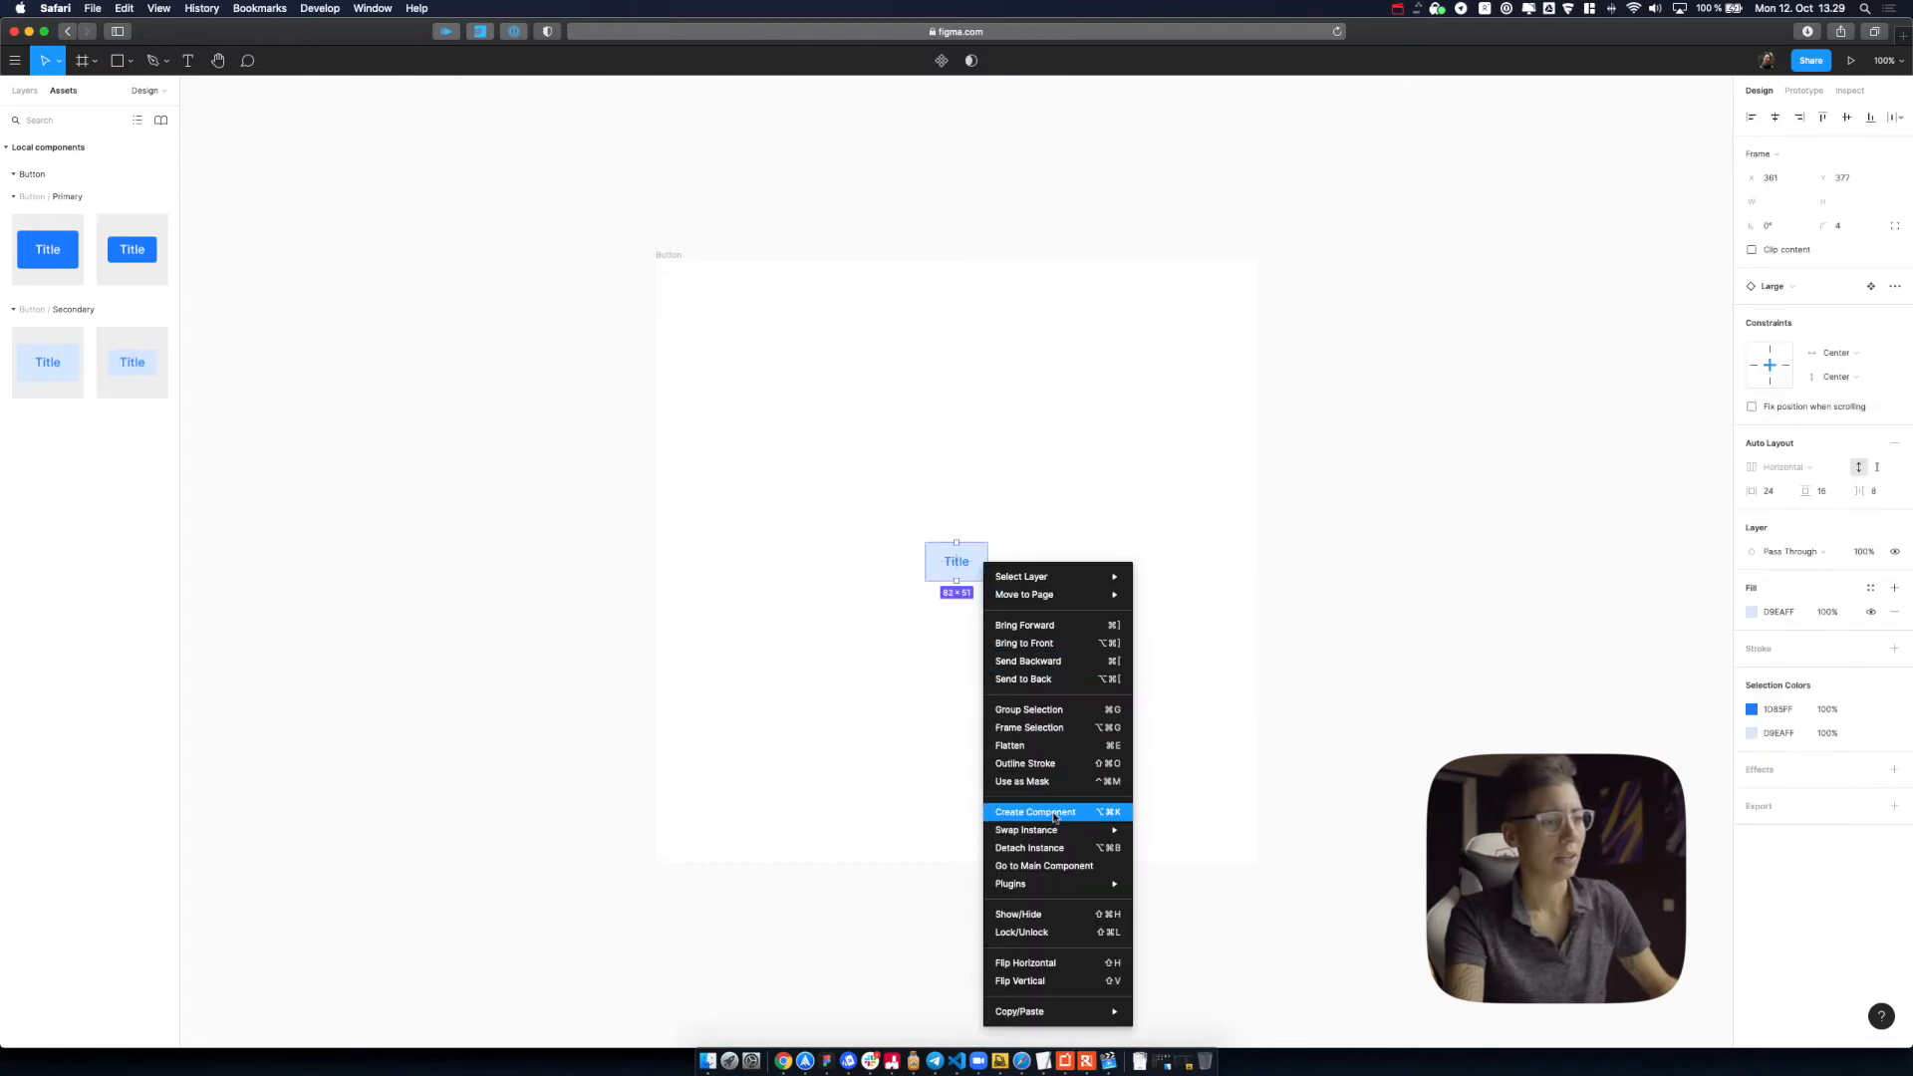
{"action": "mouse_move", "coordinate": [1026, 829]}
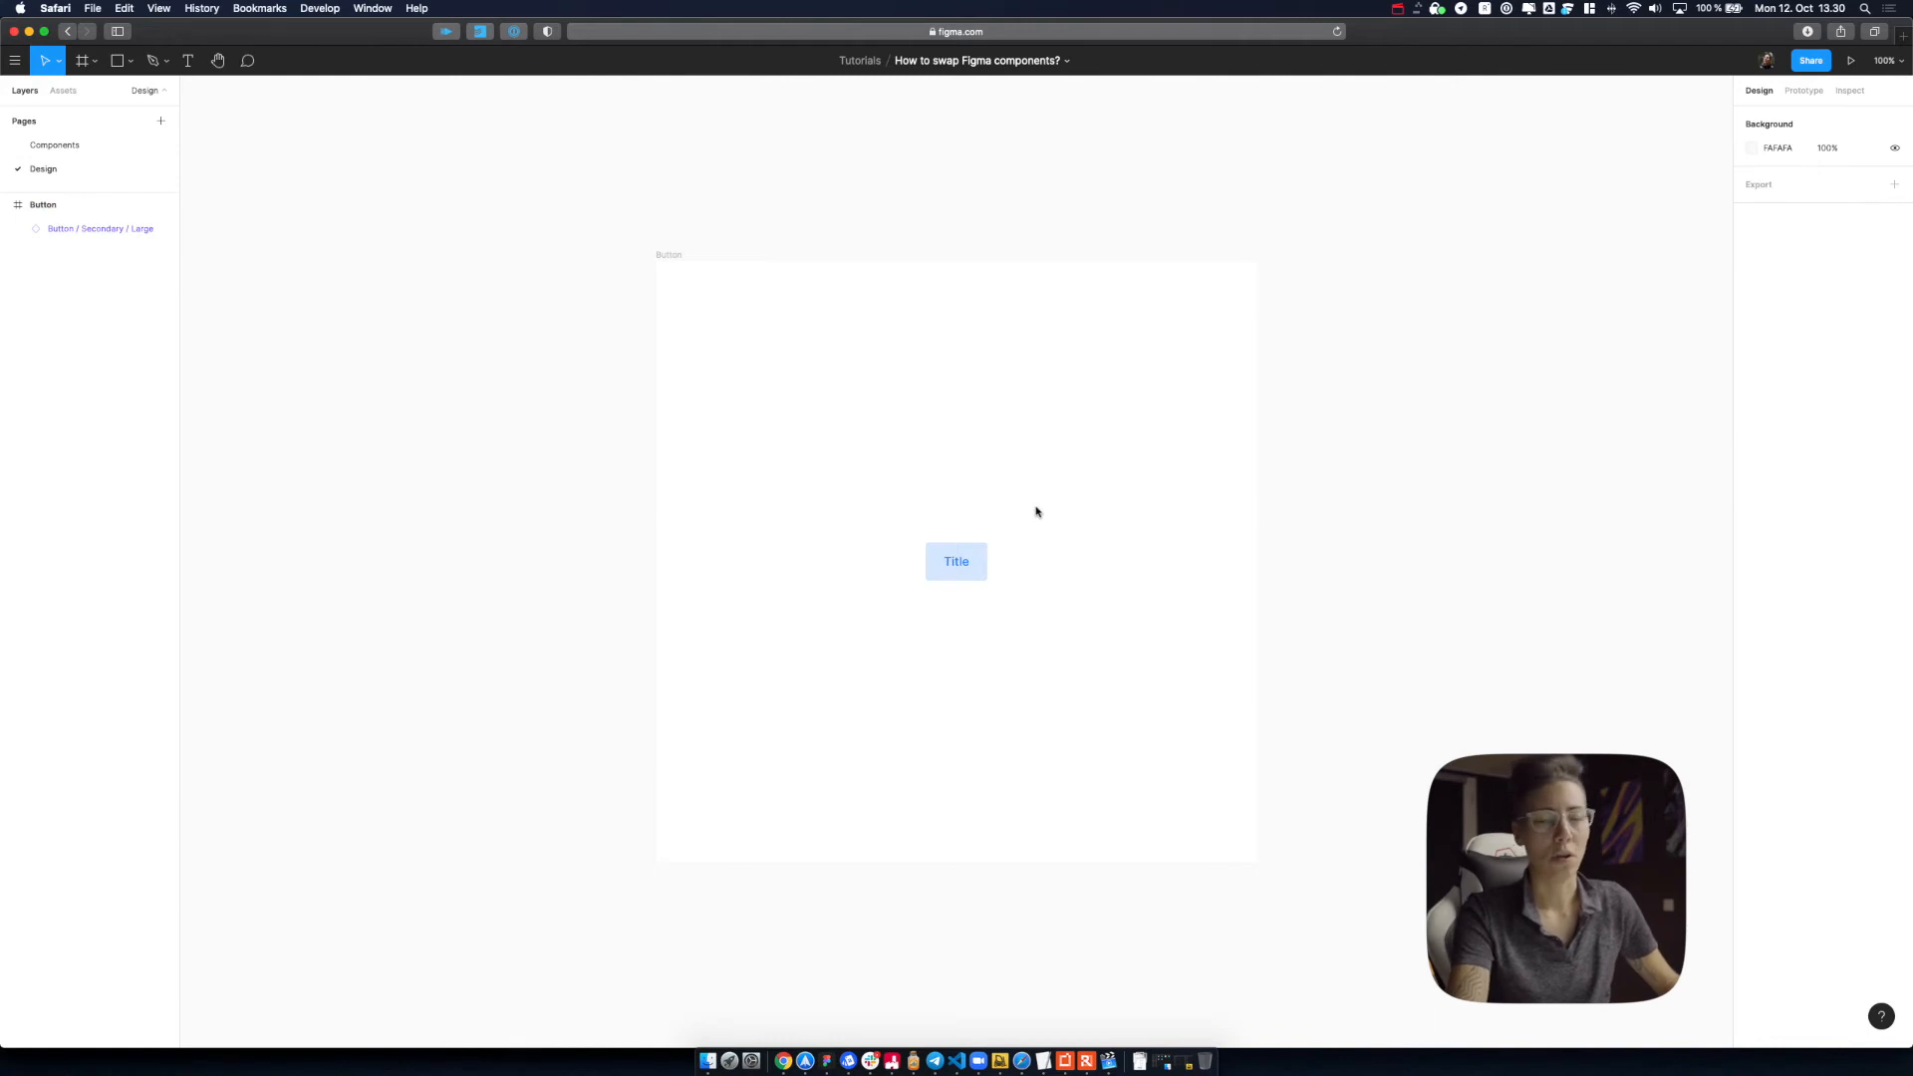
Select the Button / Secondary / Large instance on the frame.
{"action": "left_click", "coordinate": [957, 562]}
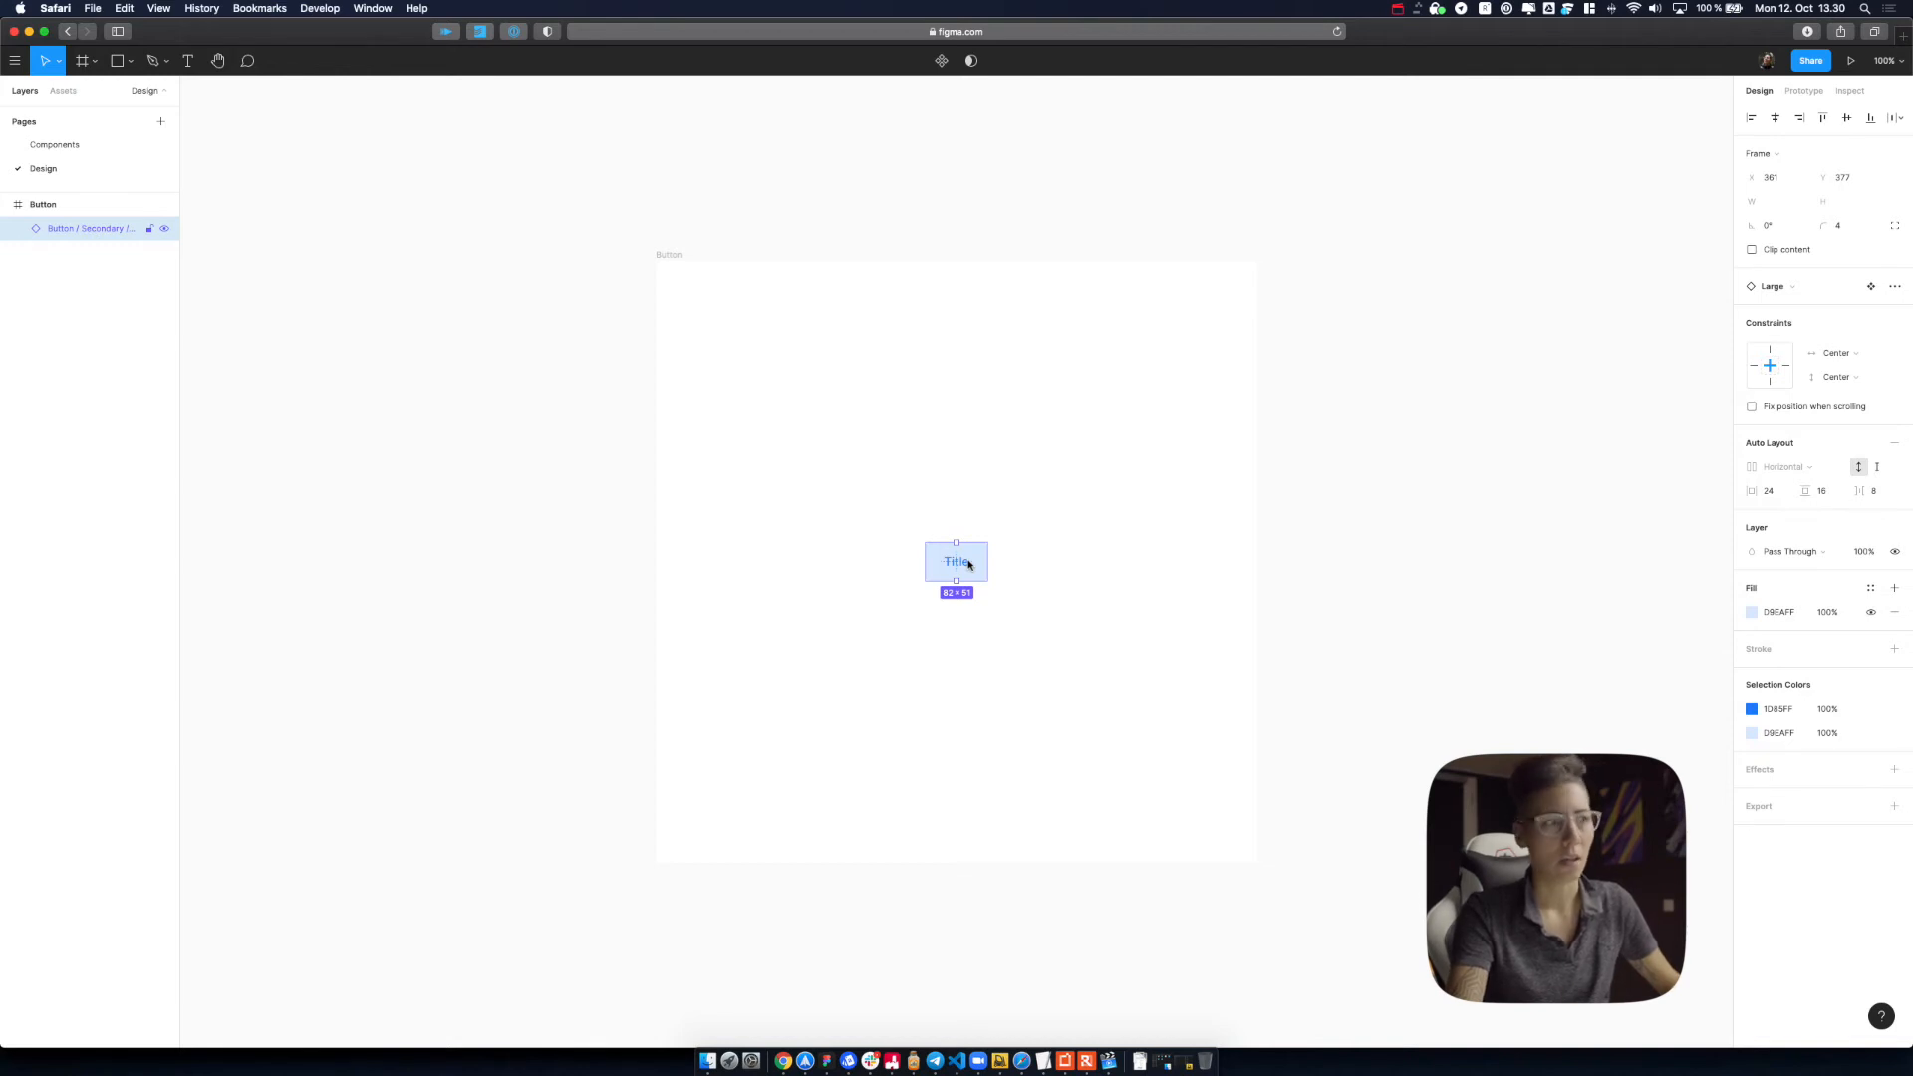
{"action": "mouse_move", "coordinate": [1351, 460]}
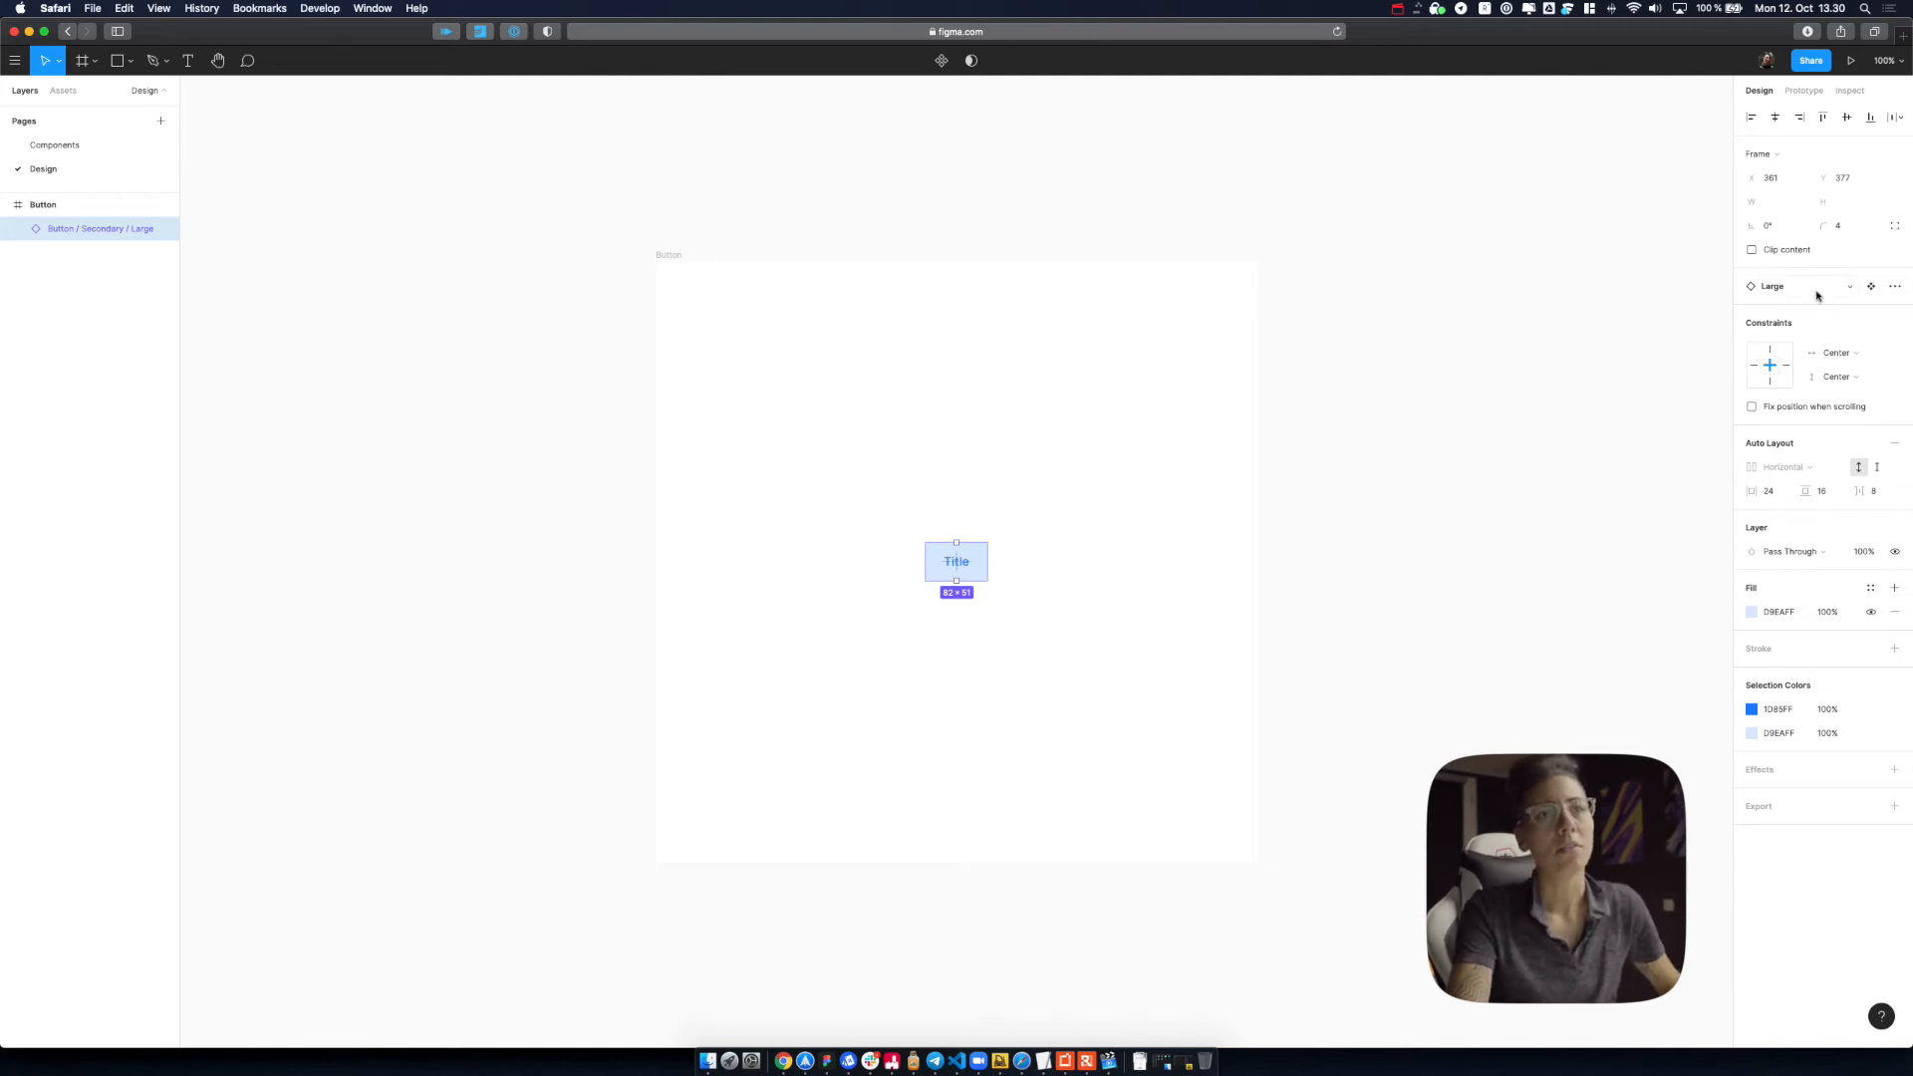
Swap the instance to Secondary Small, then to Primary Small, and show local assets.
{"action": "left_click", "coordinate": [1872, 285]}
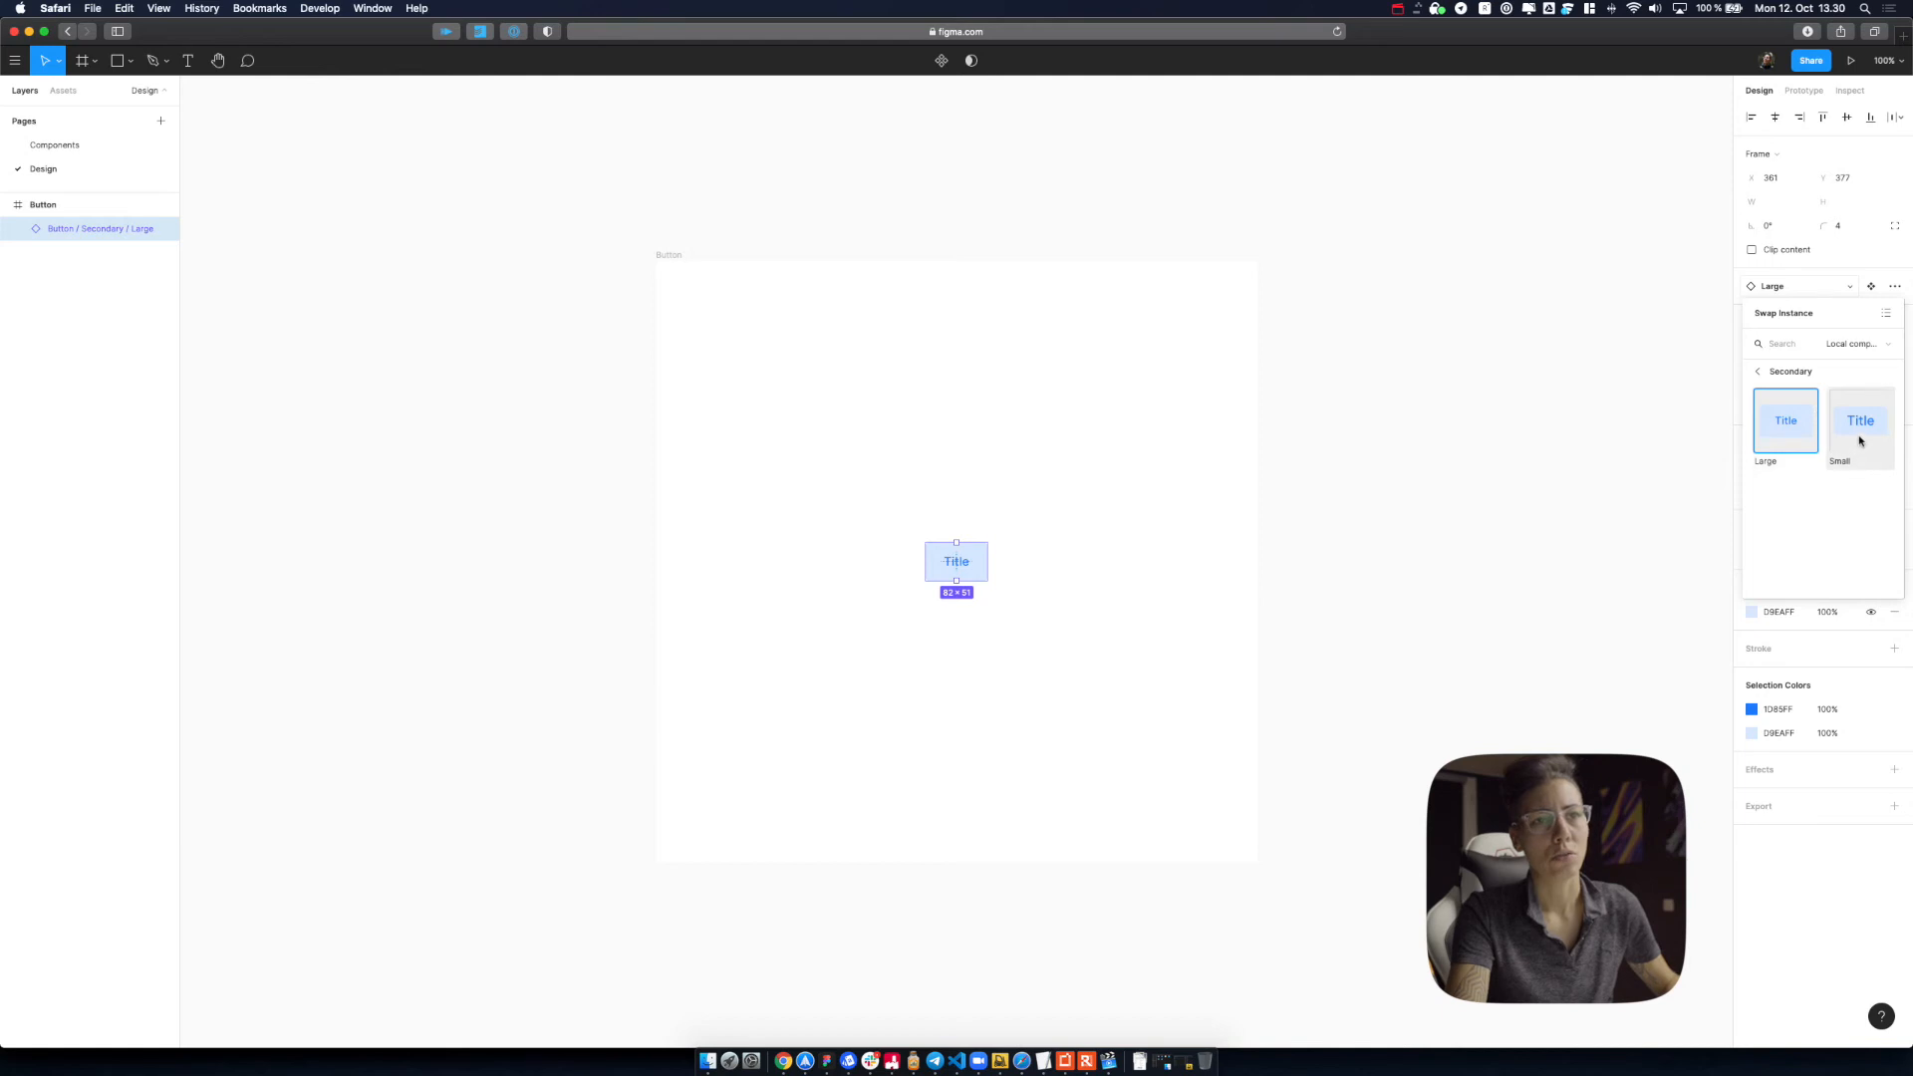
{"action": "left_click", "coordinate": [1861, 420]}
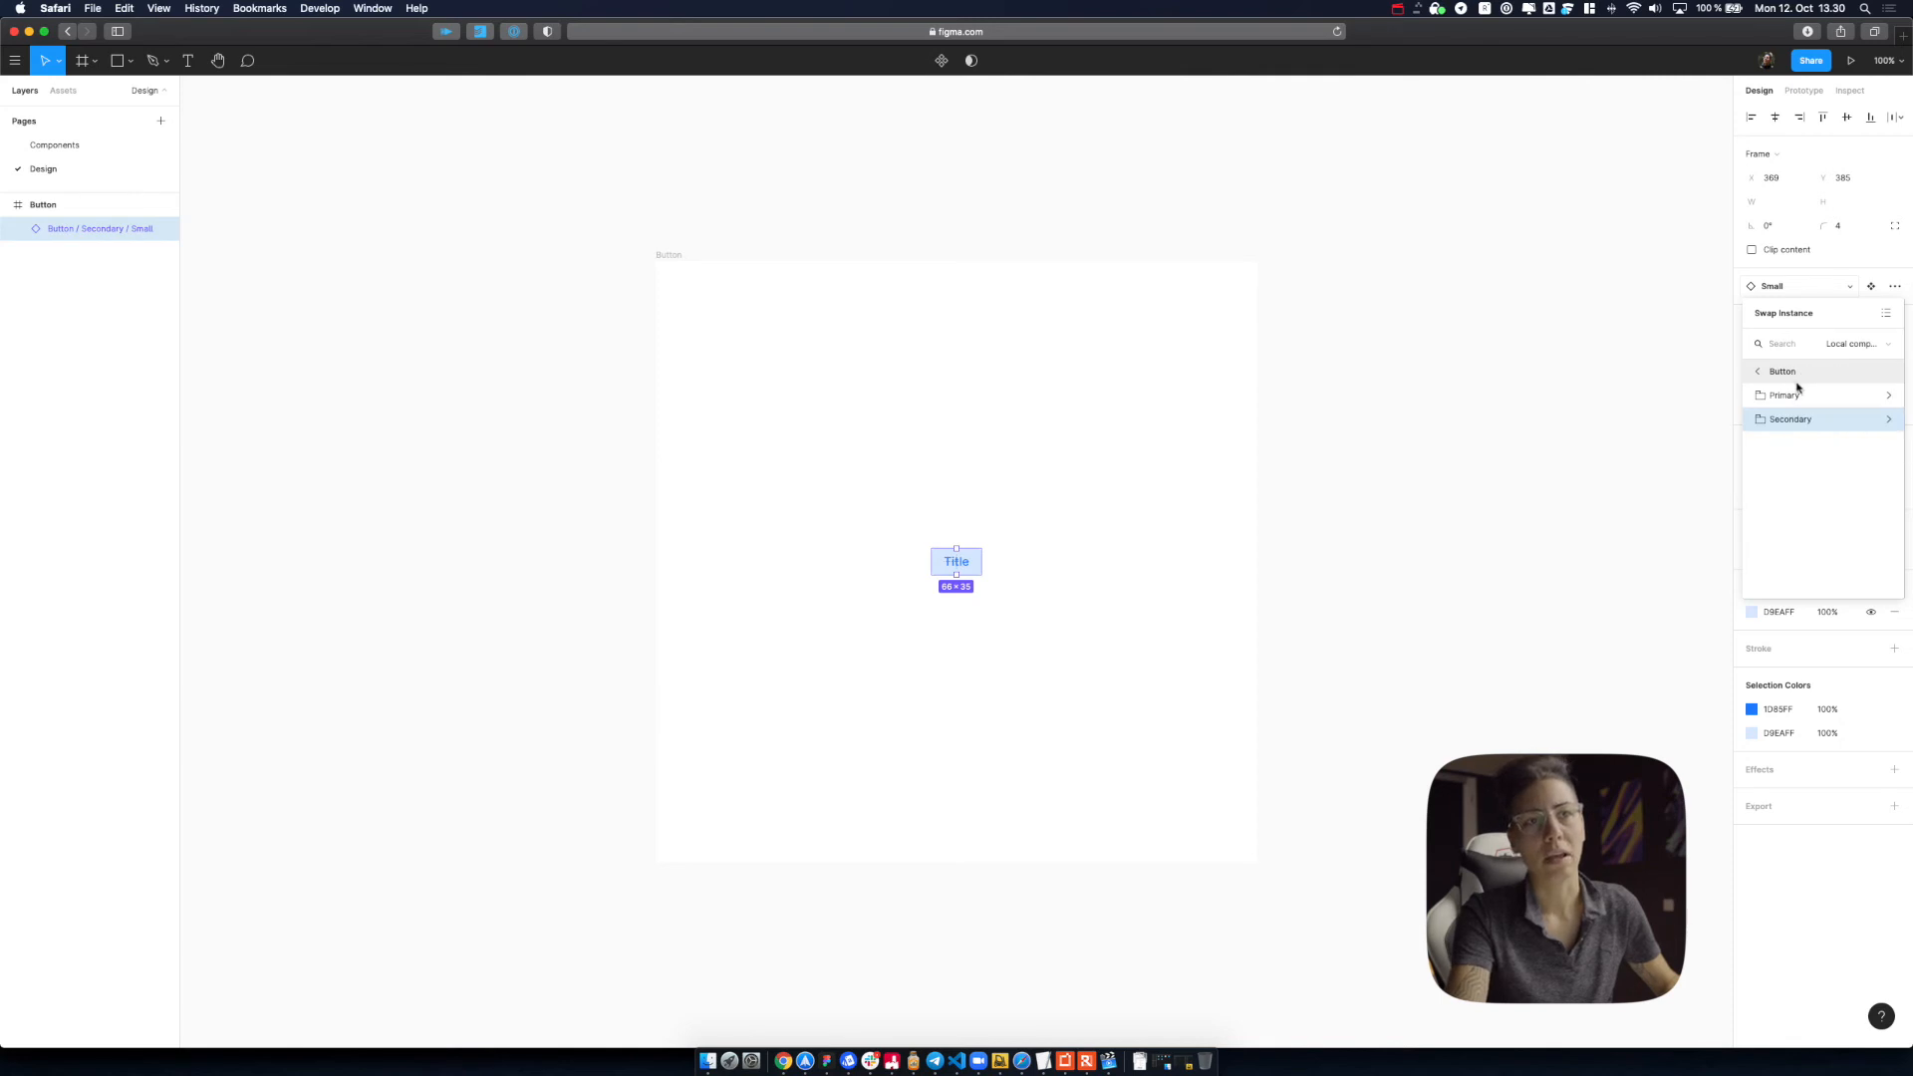
{"action": "left_click", "coordinate": [1786, 395]}
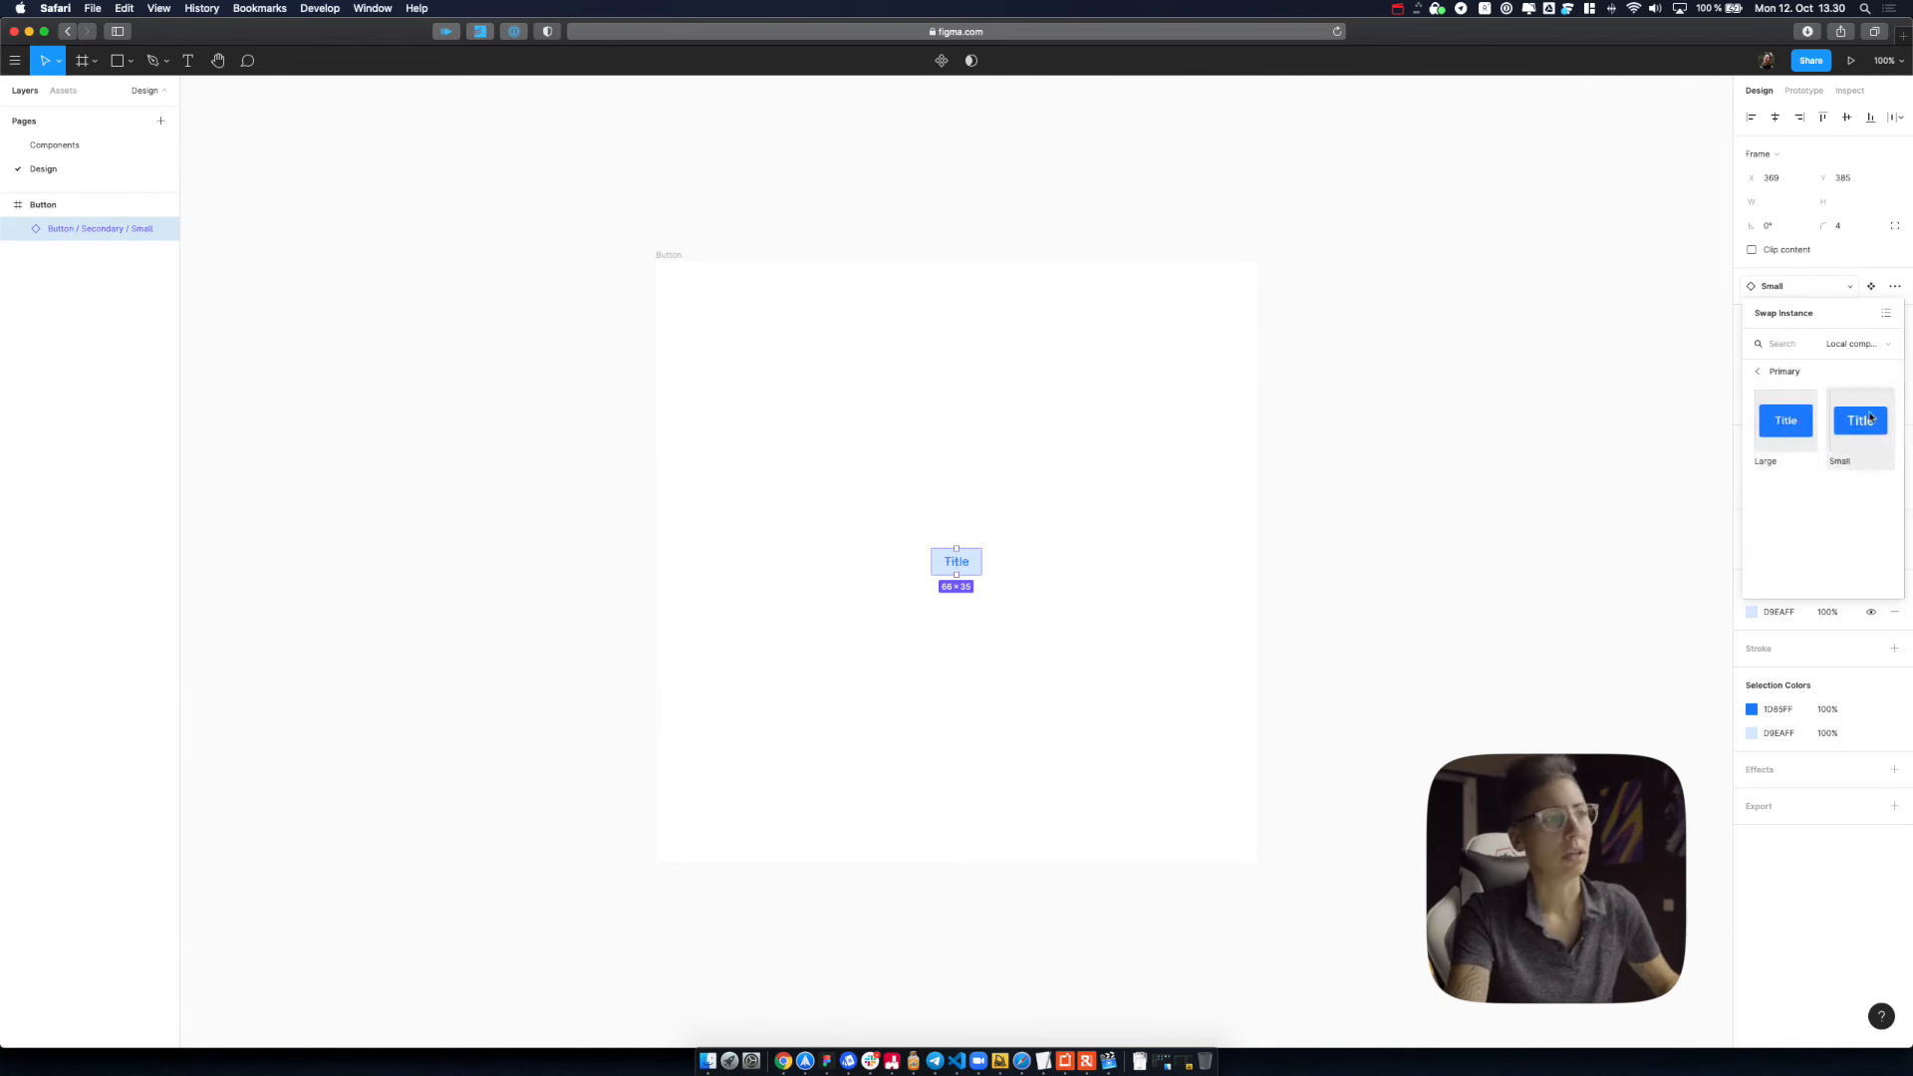
{"action": "left_click", "coordinate": [1859, 420]}
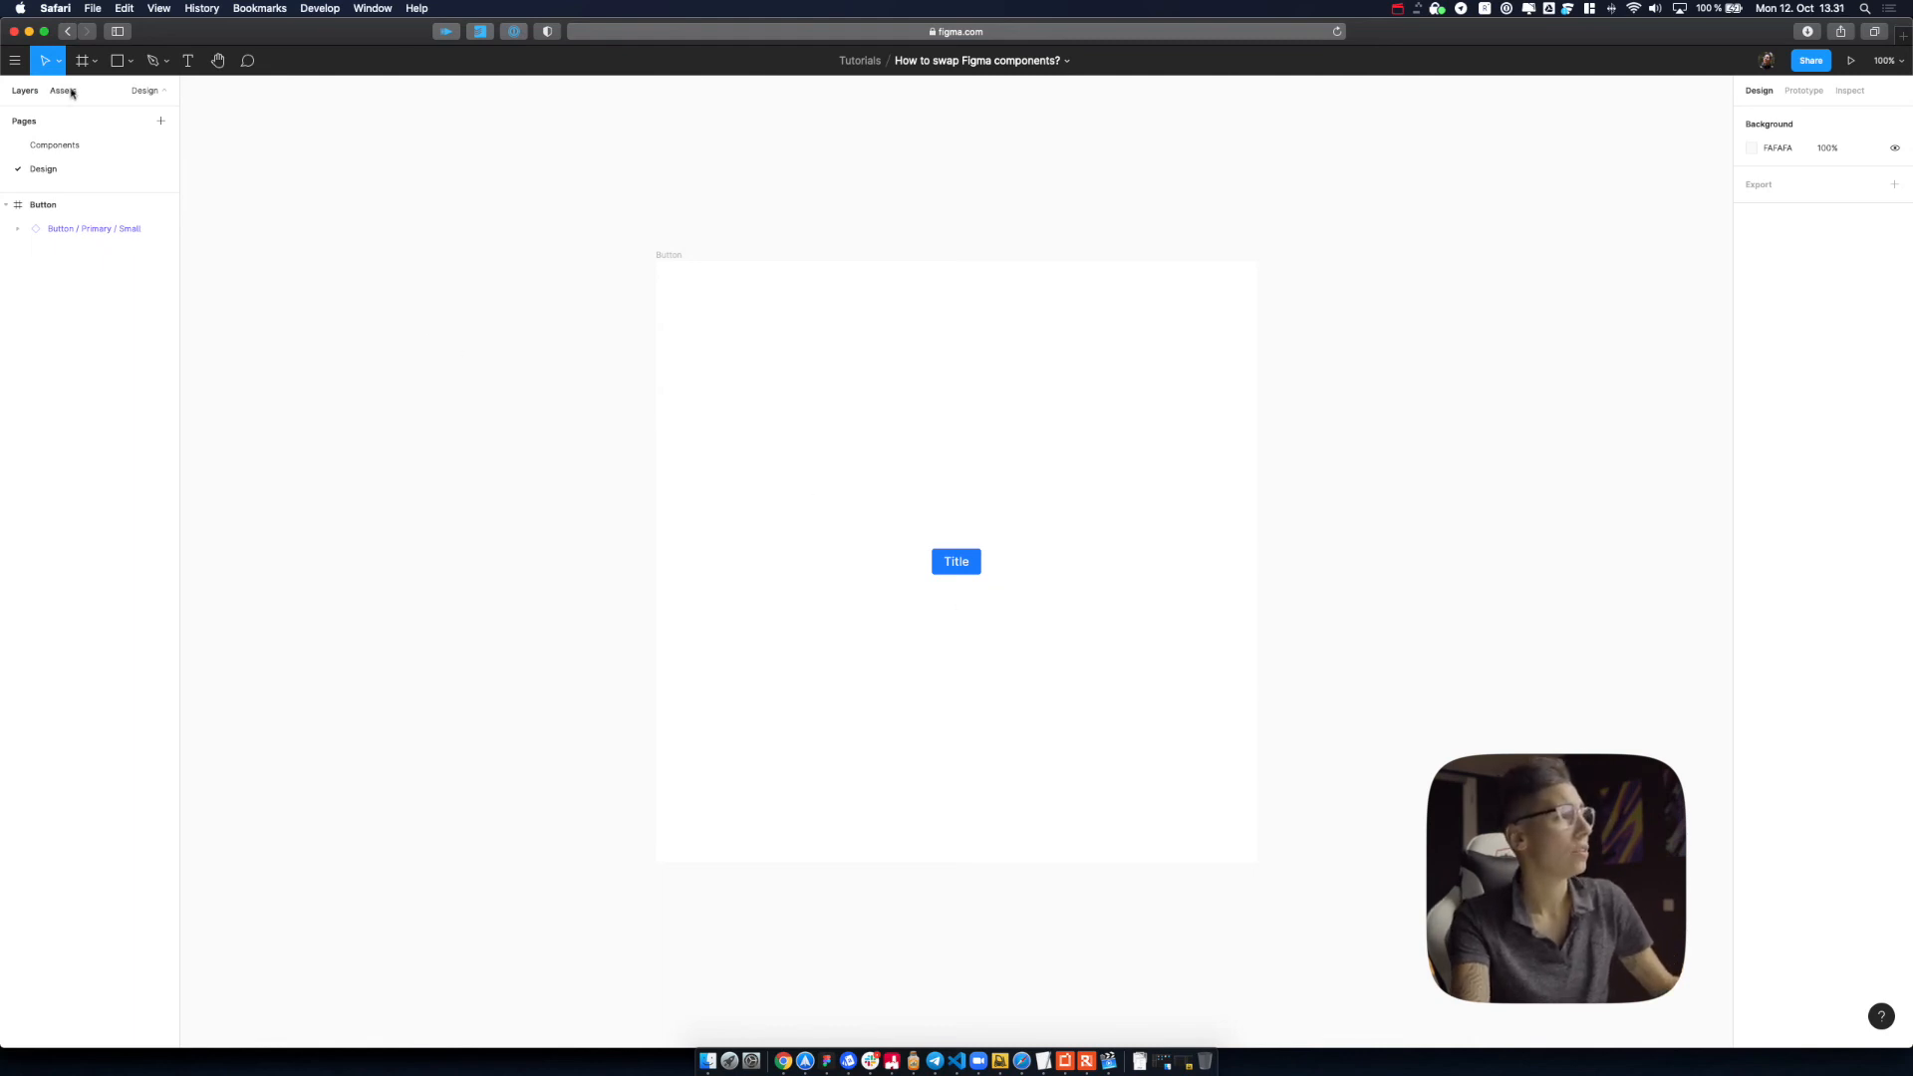
{"action": "left_click", "coordinate": [62, 90]}
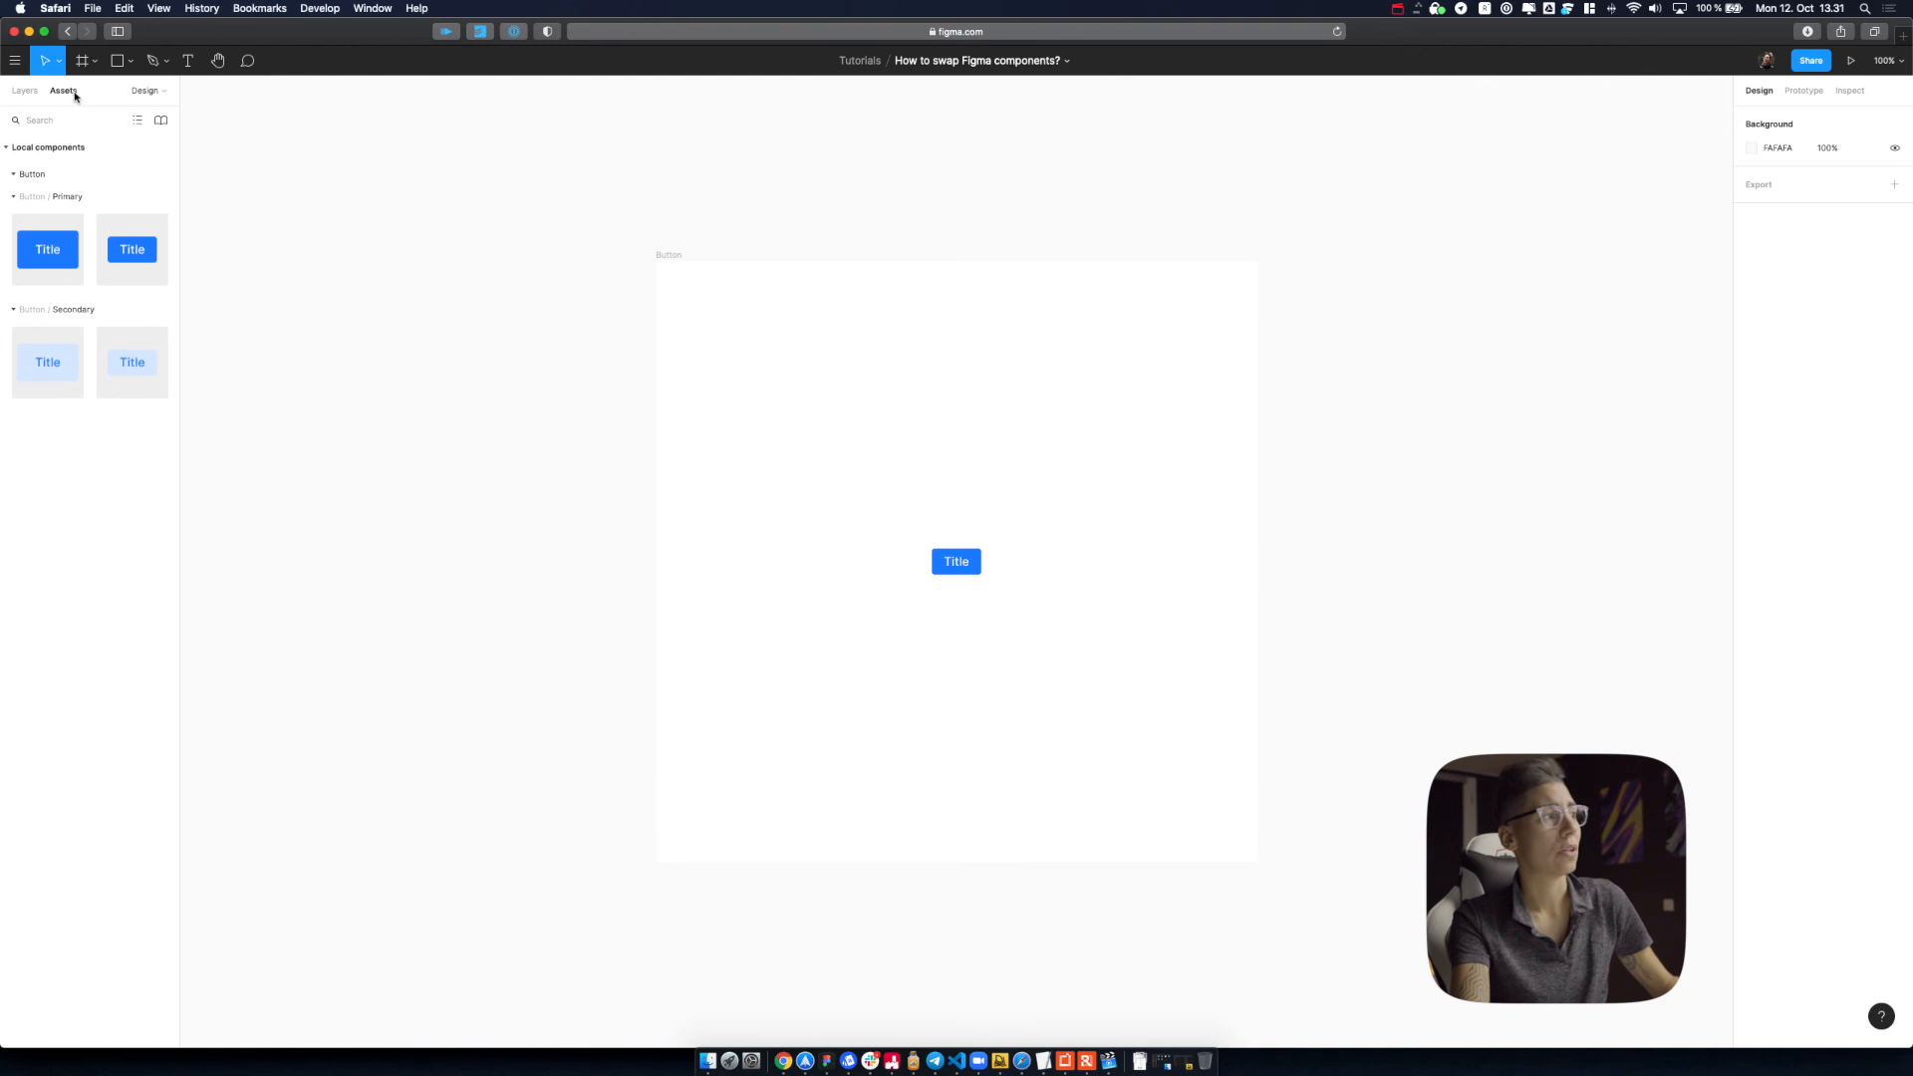